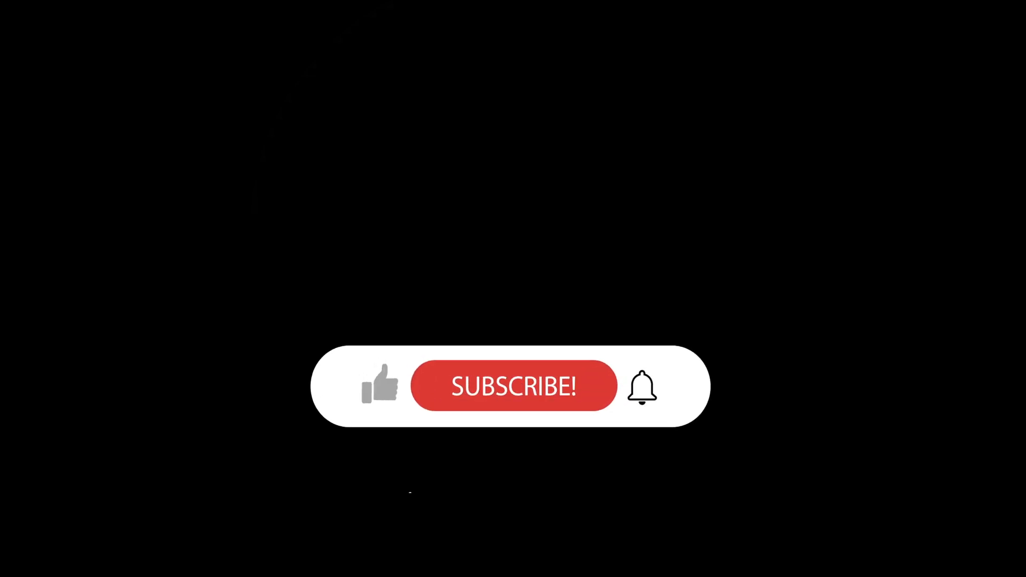
Step: Play the outro until the like, SUBSCRIBED button and ringing bell all appear
left_click(514, 385)
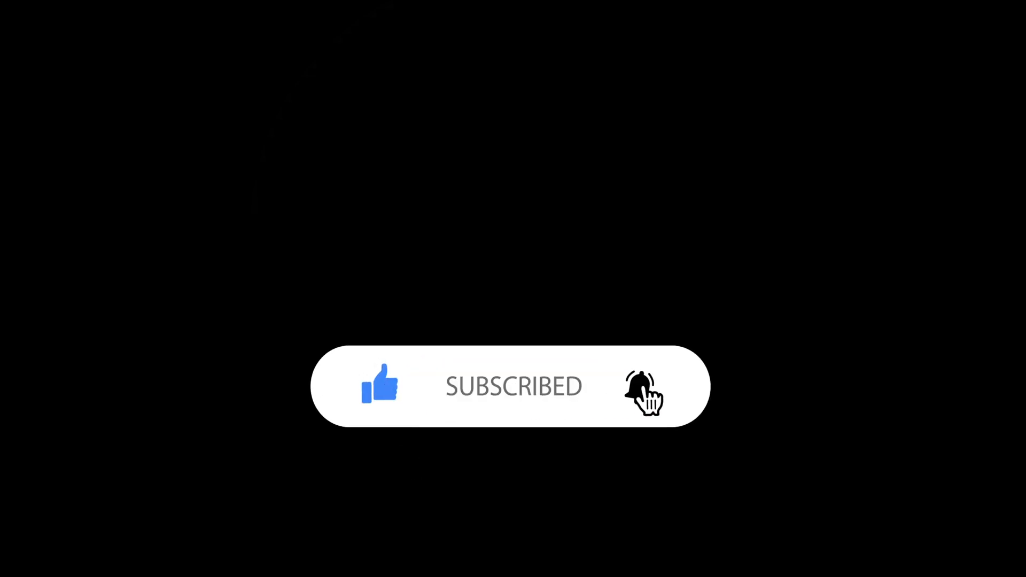